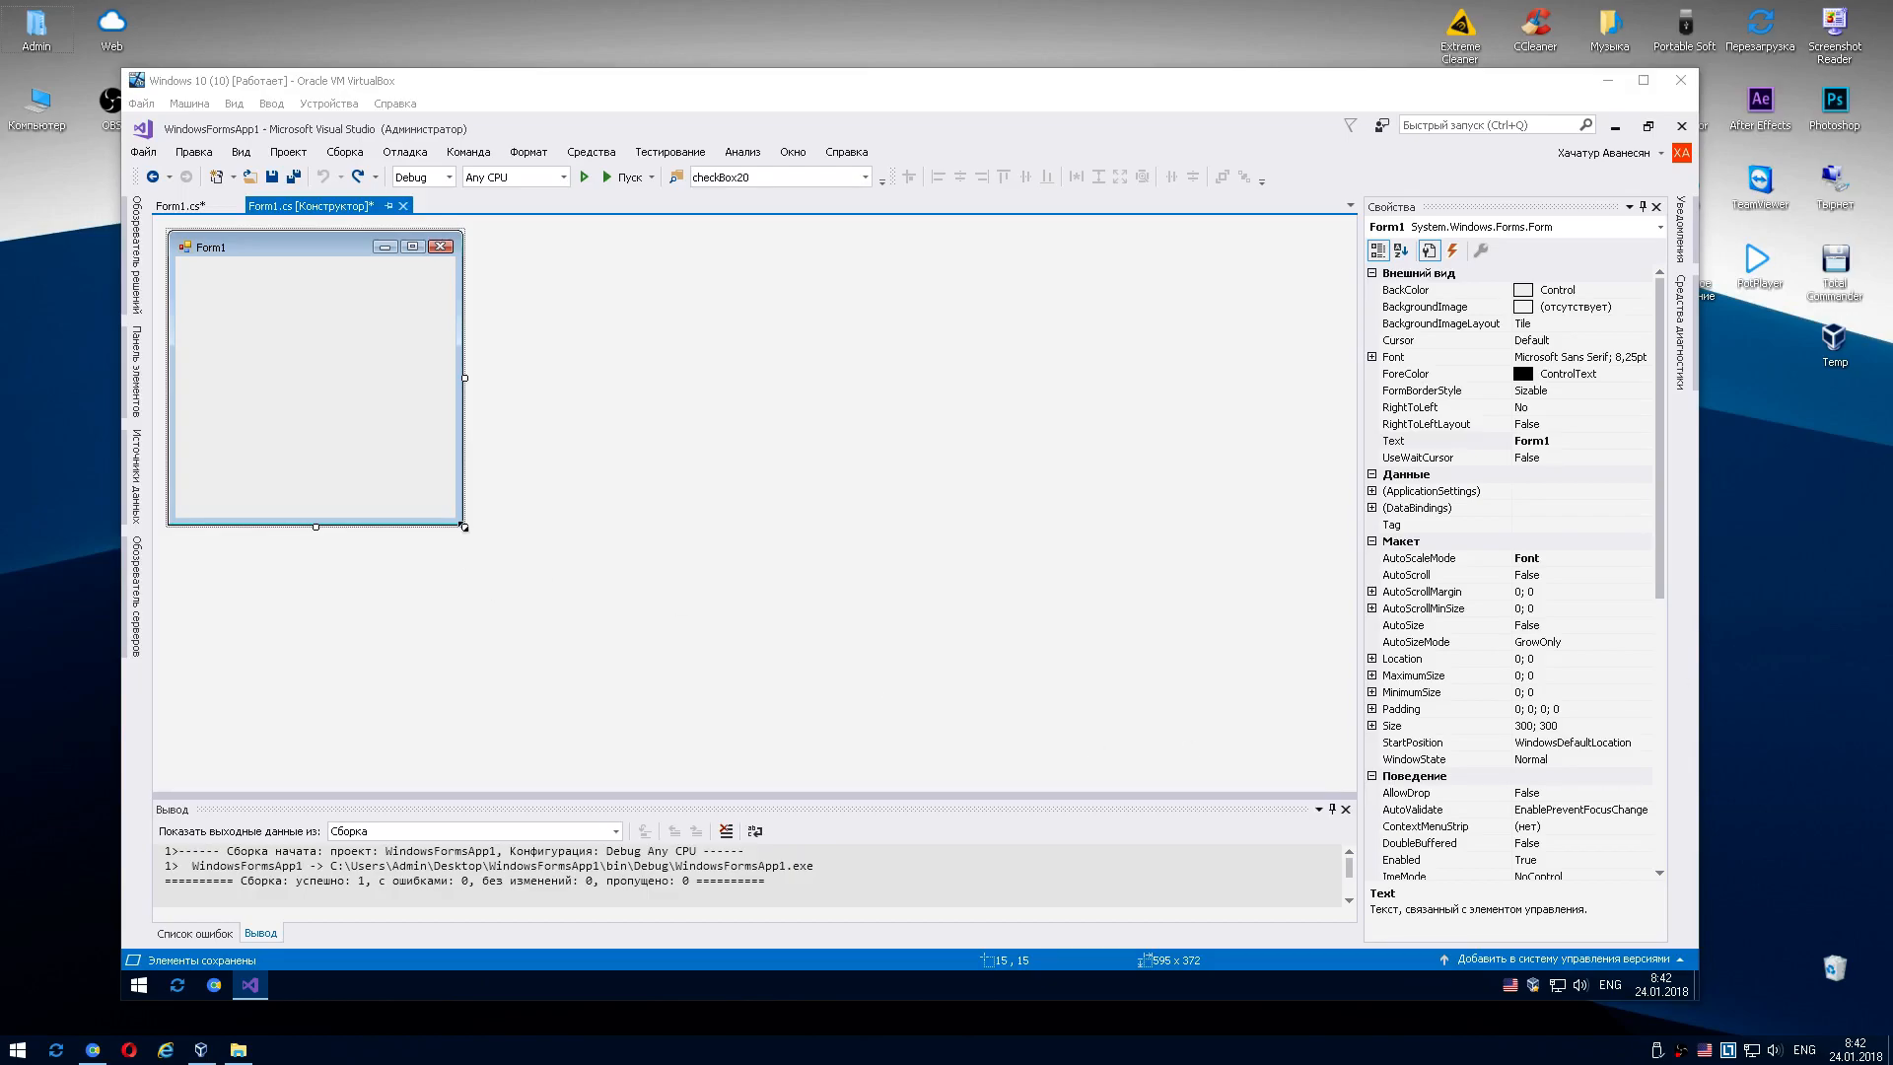
# Resize Form1 to 546 by 361 and select its FormBorderStyle property.
pyautogui.moveTo(461, 525); pyautogui.dragTo(708, 585)
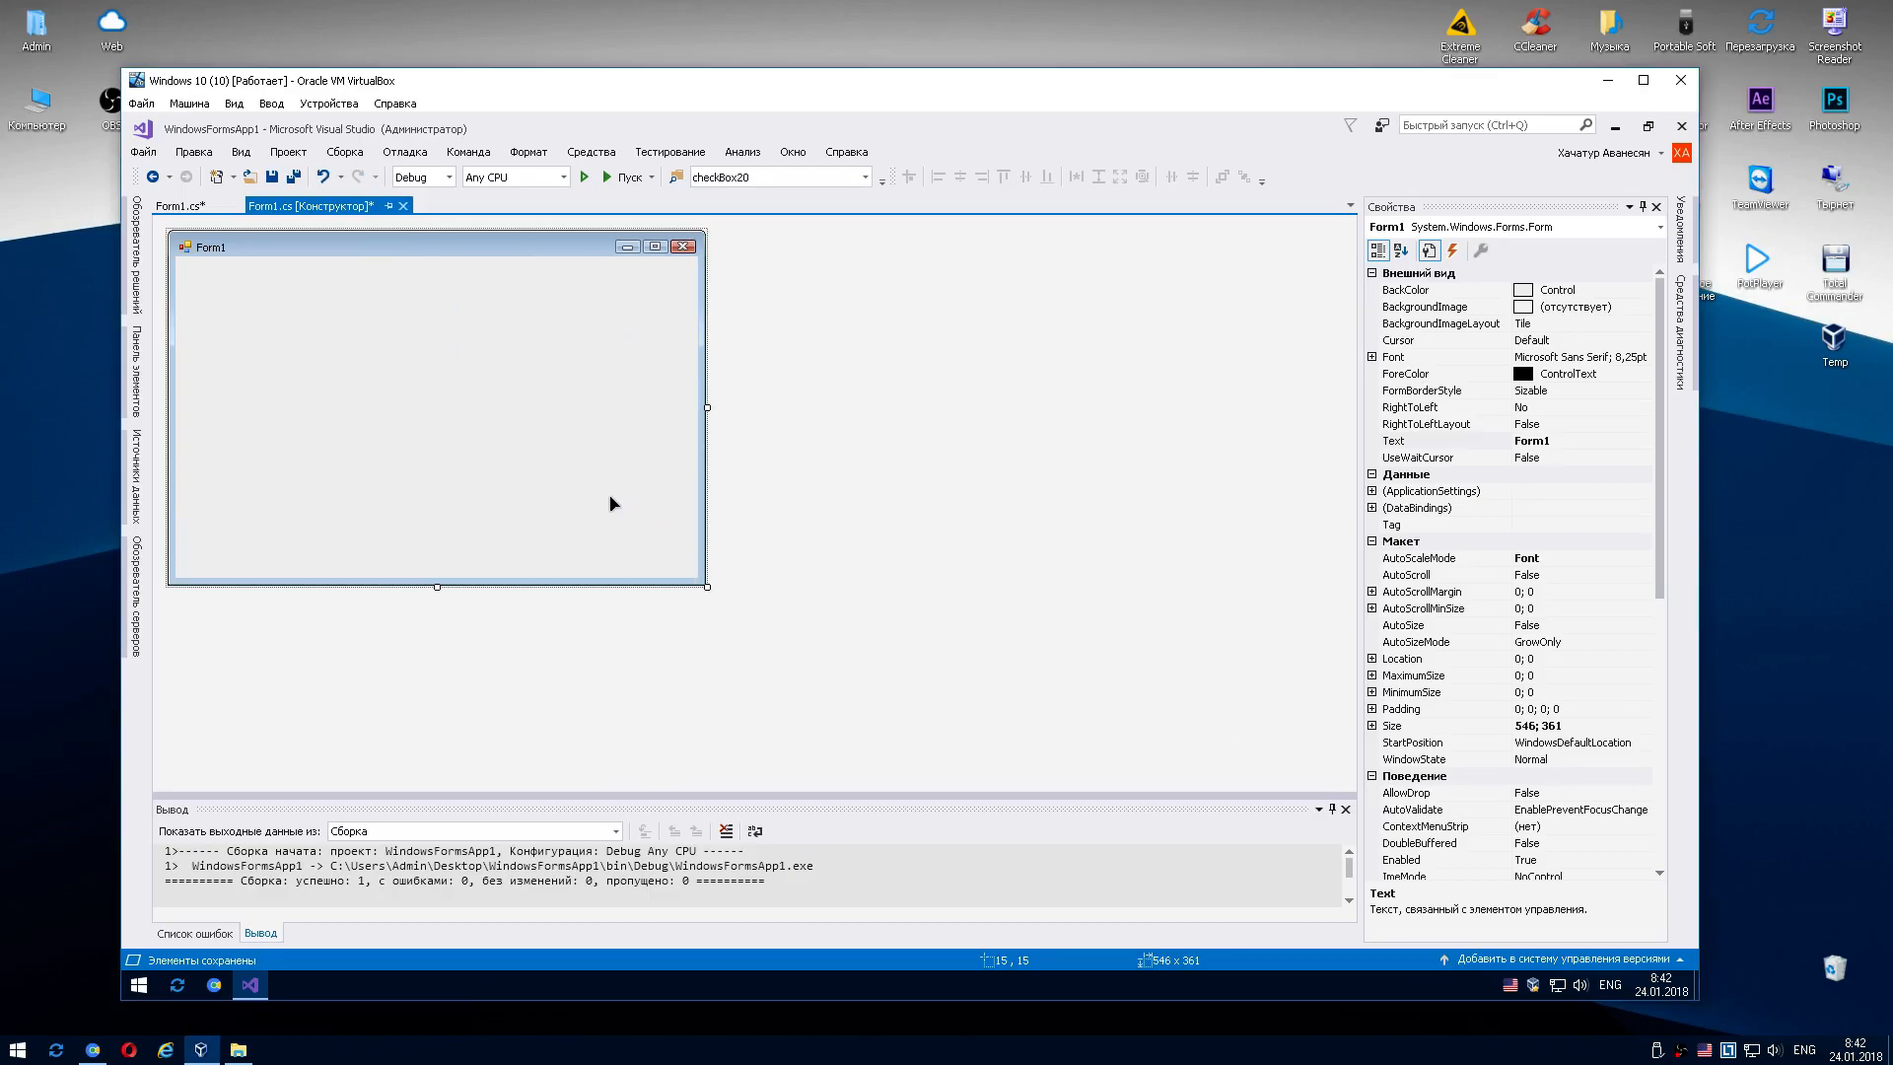
pyautogui.moveTo(1455, 398)
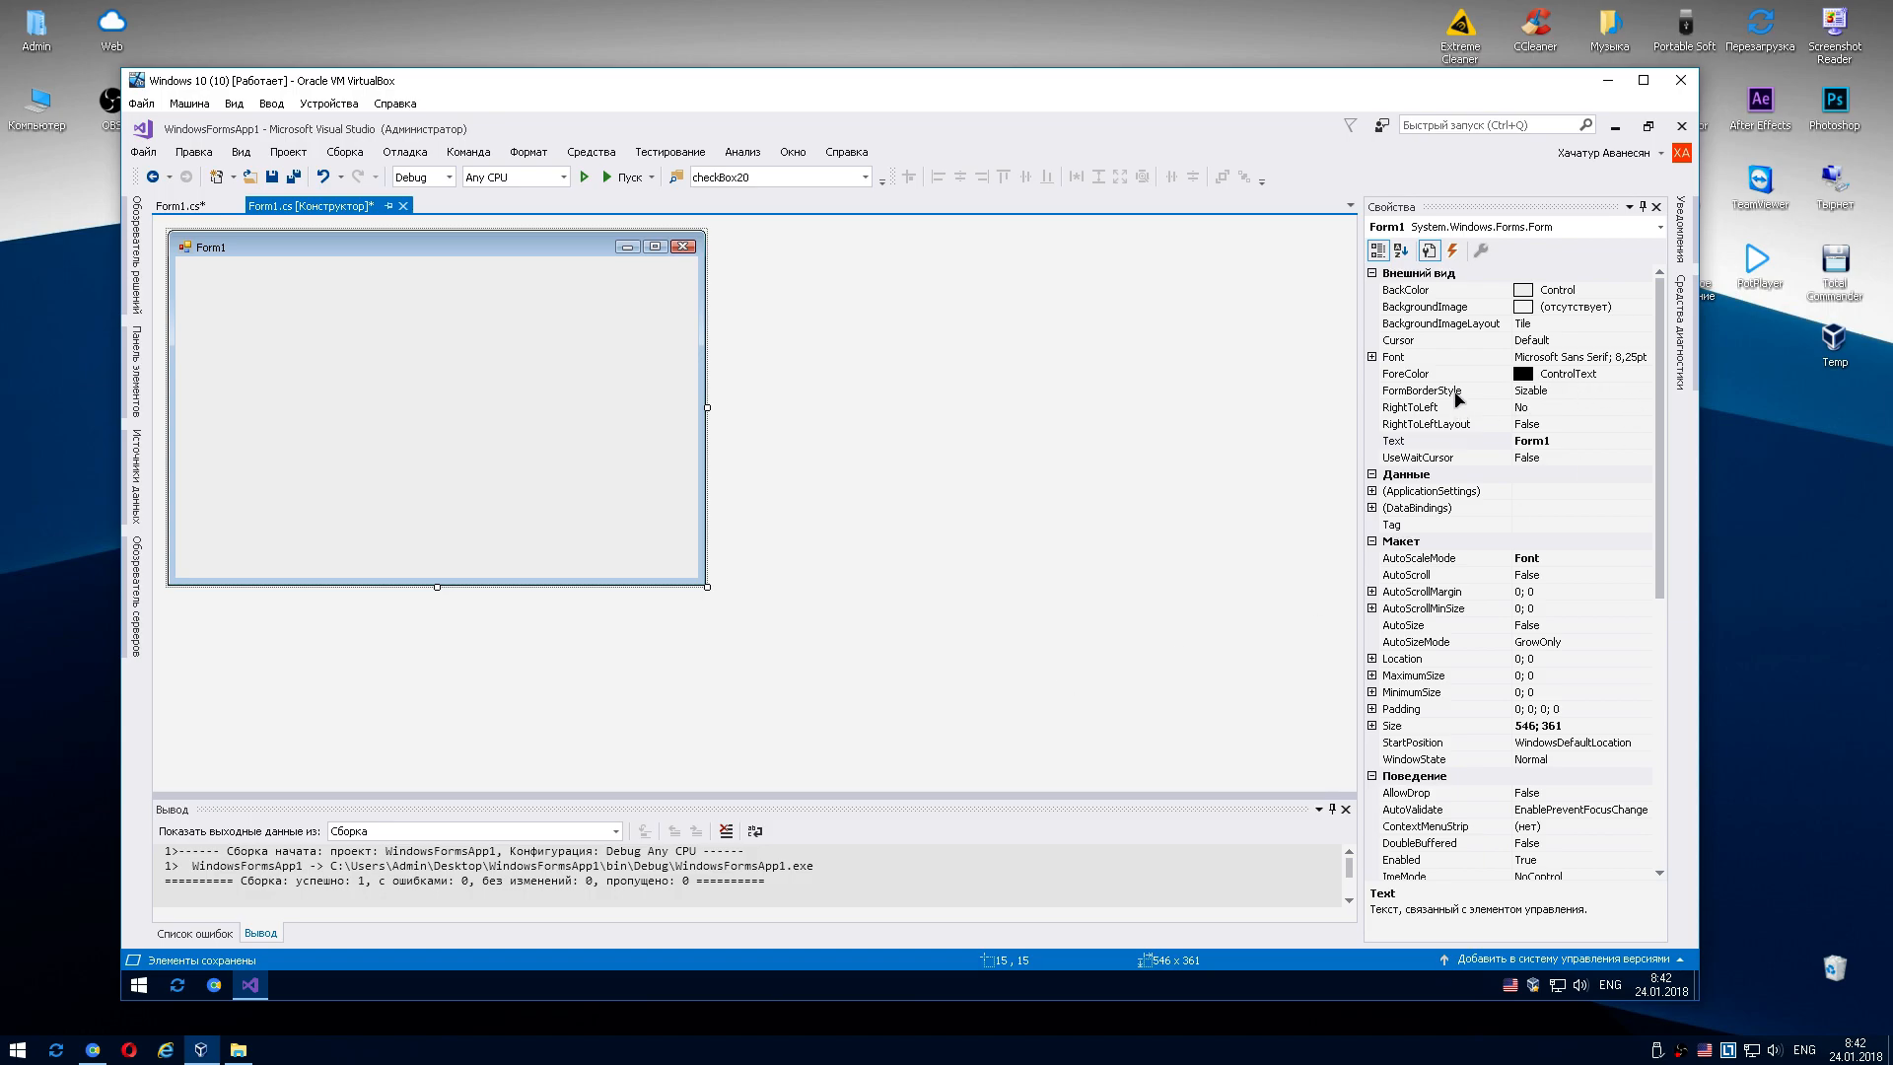
pyautogui.click(1575, 390)
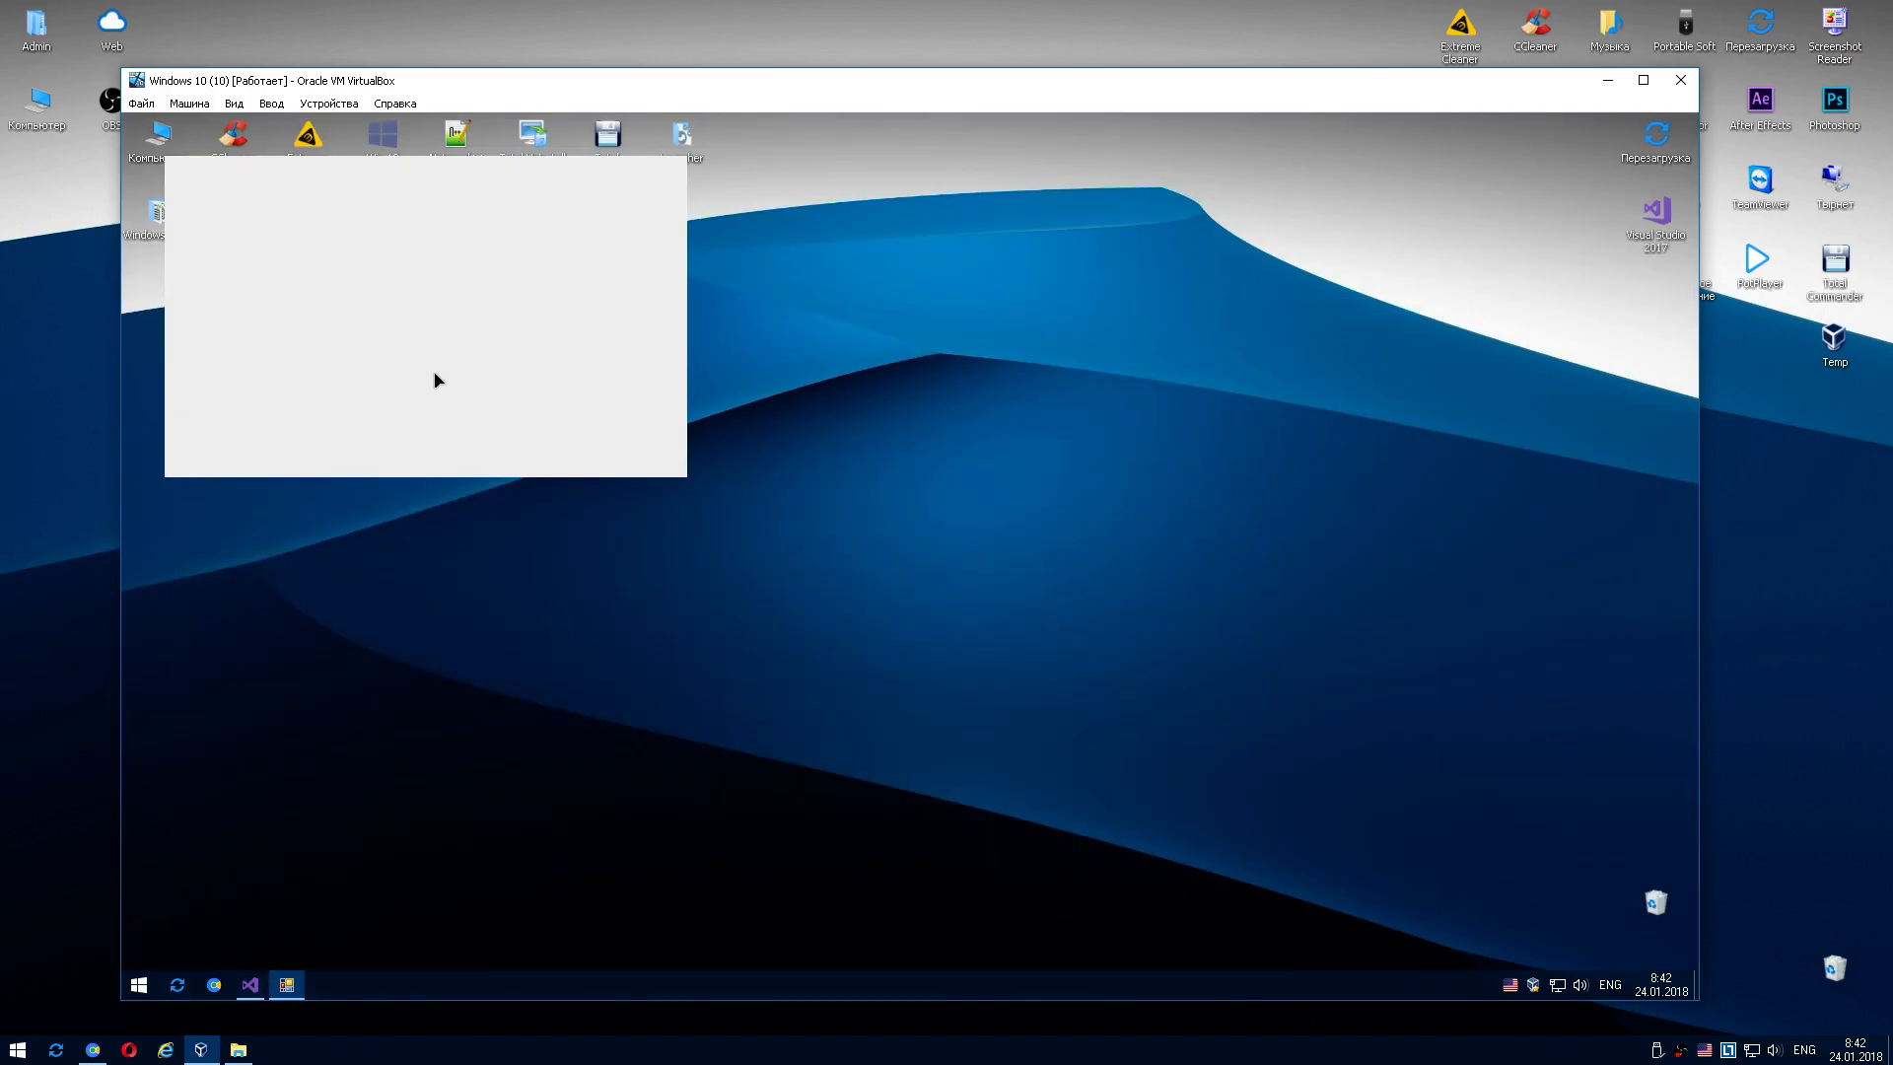
pyautogui.moveTo(418, 300)
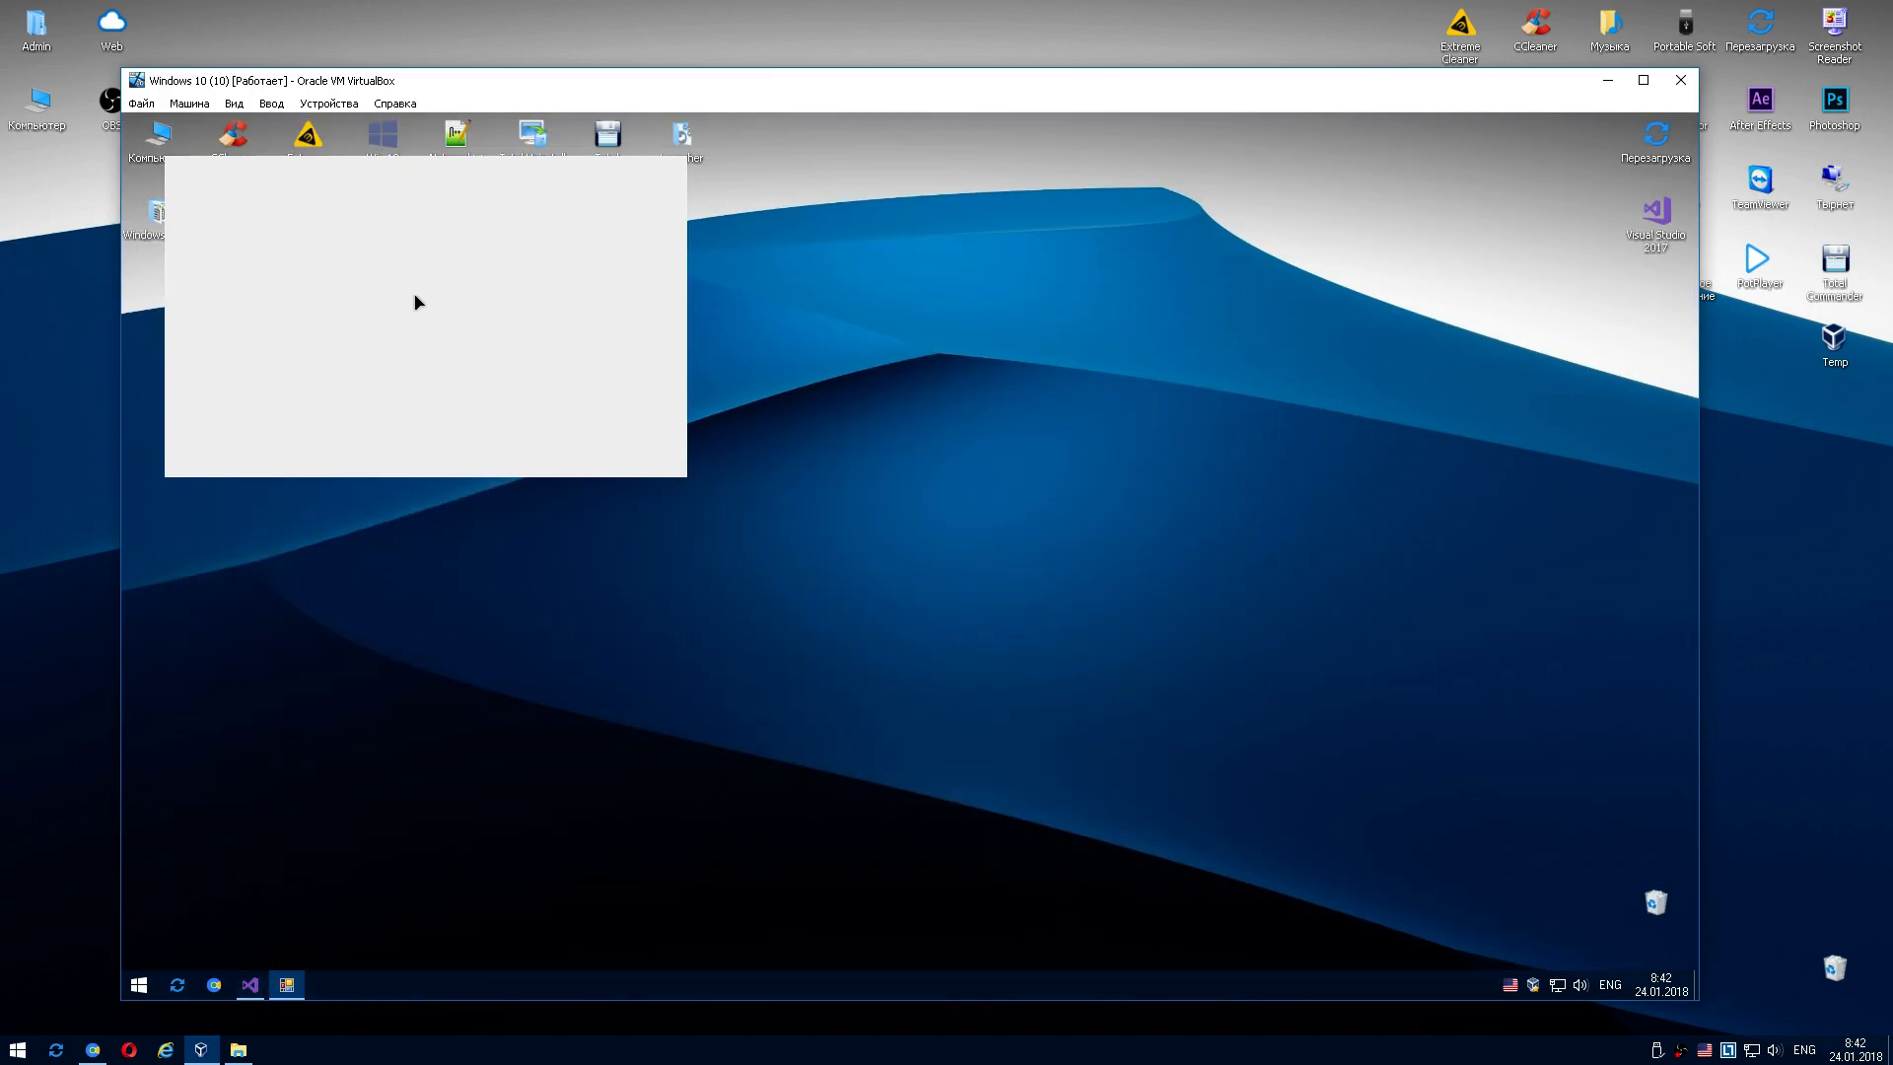
pyautogui.moveTo(319, 842)
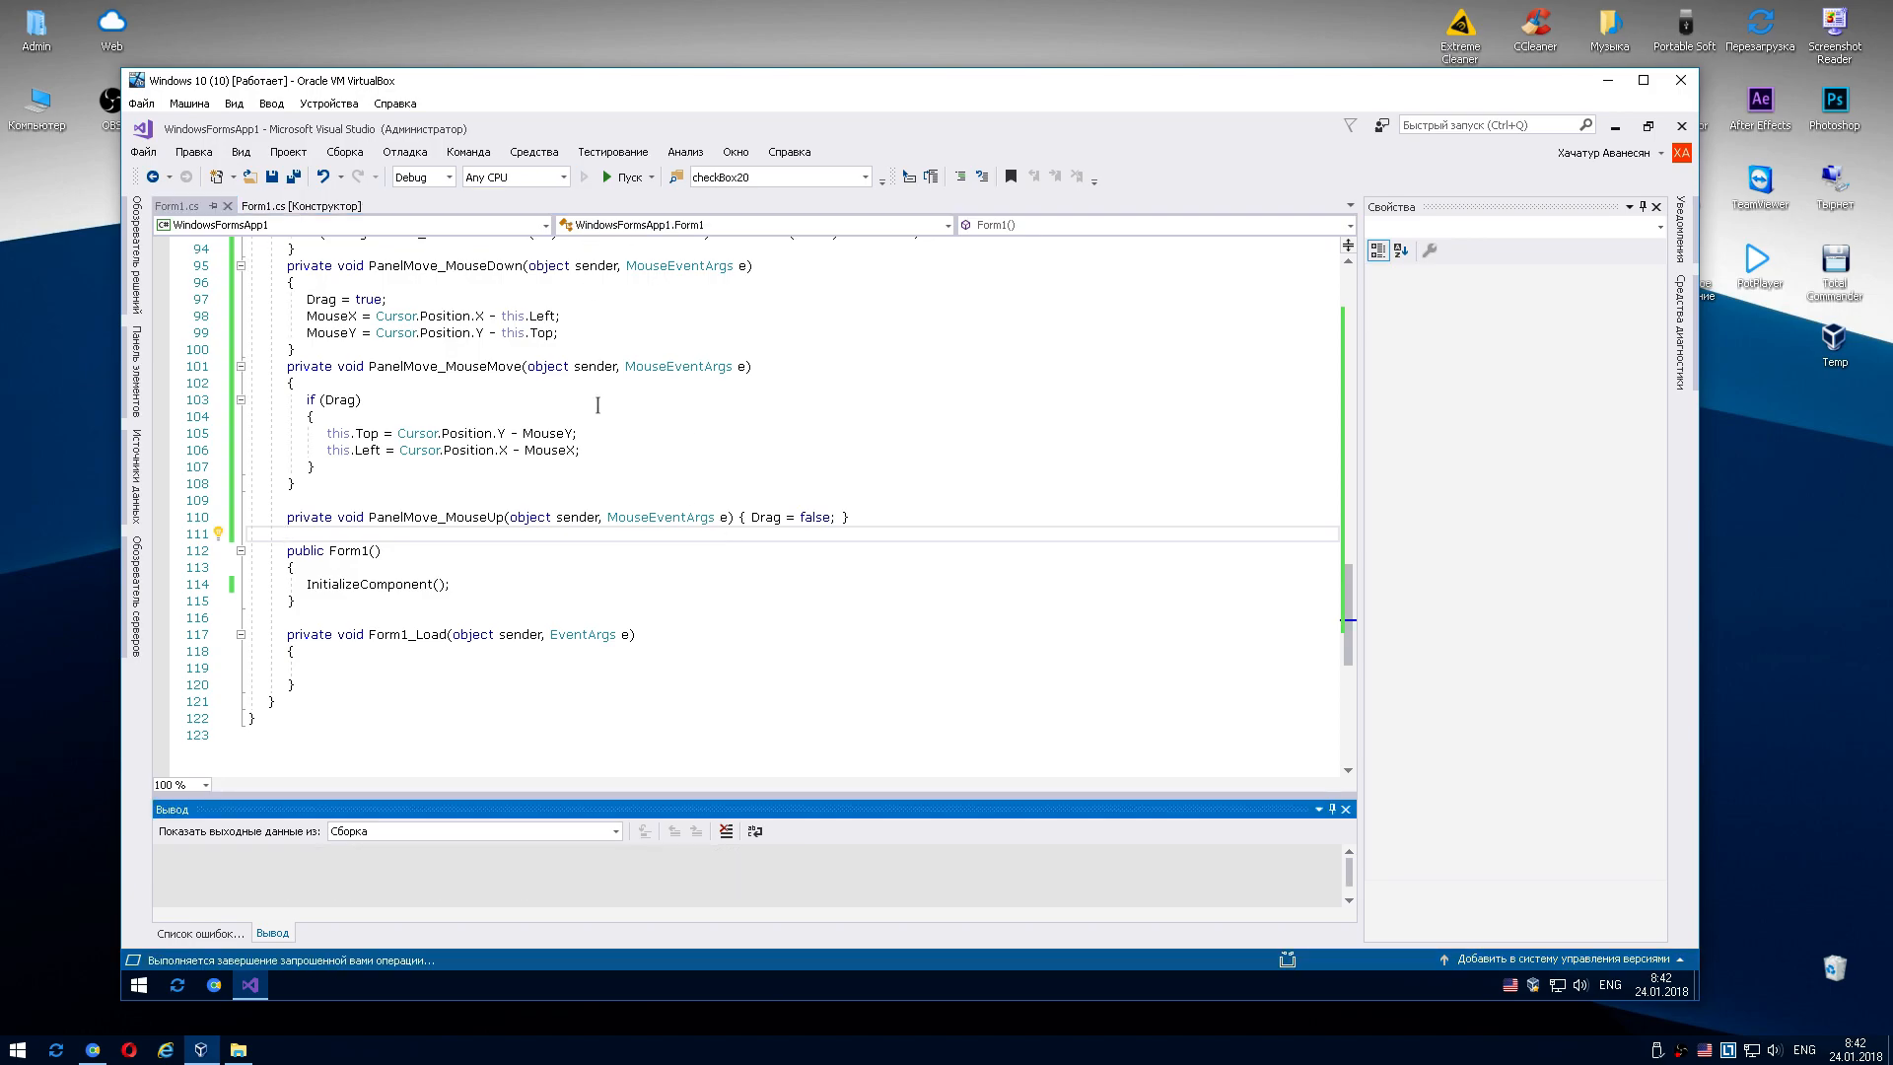
# Focus the Form1.cs code editor inside the PanelMove_MouseMove handler.
pyautogui.click(622, 177)
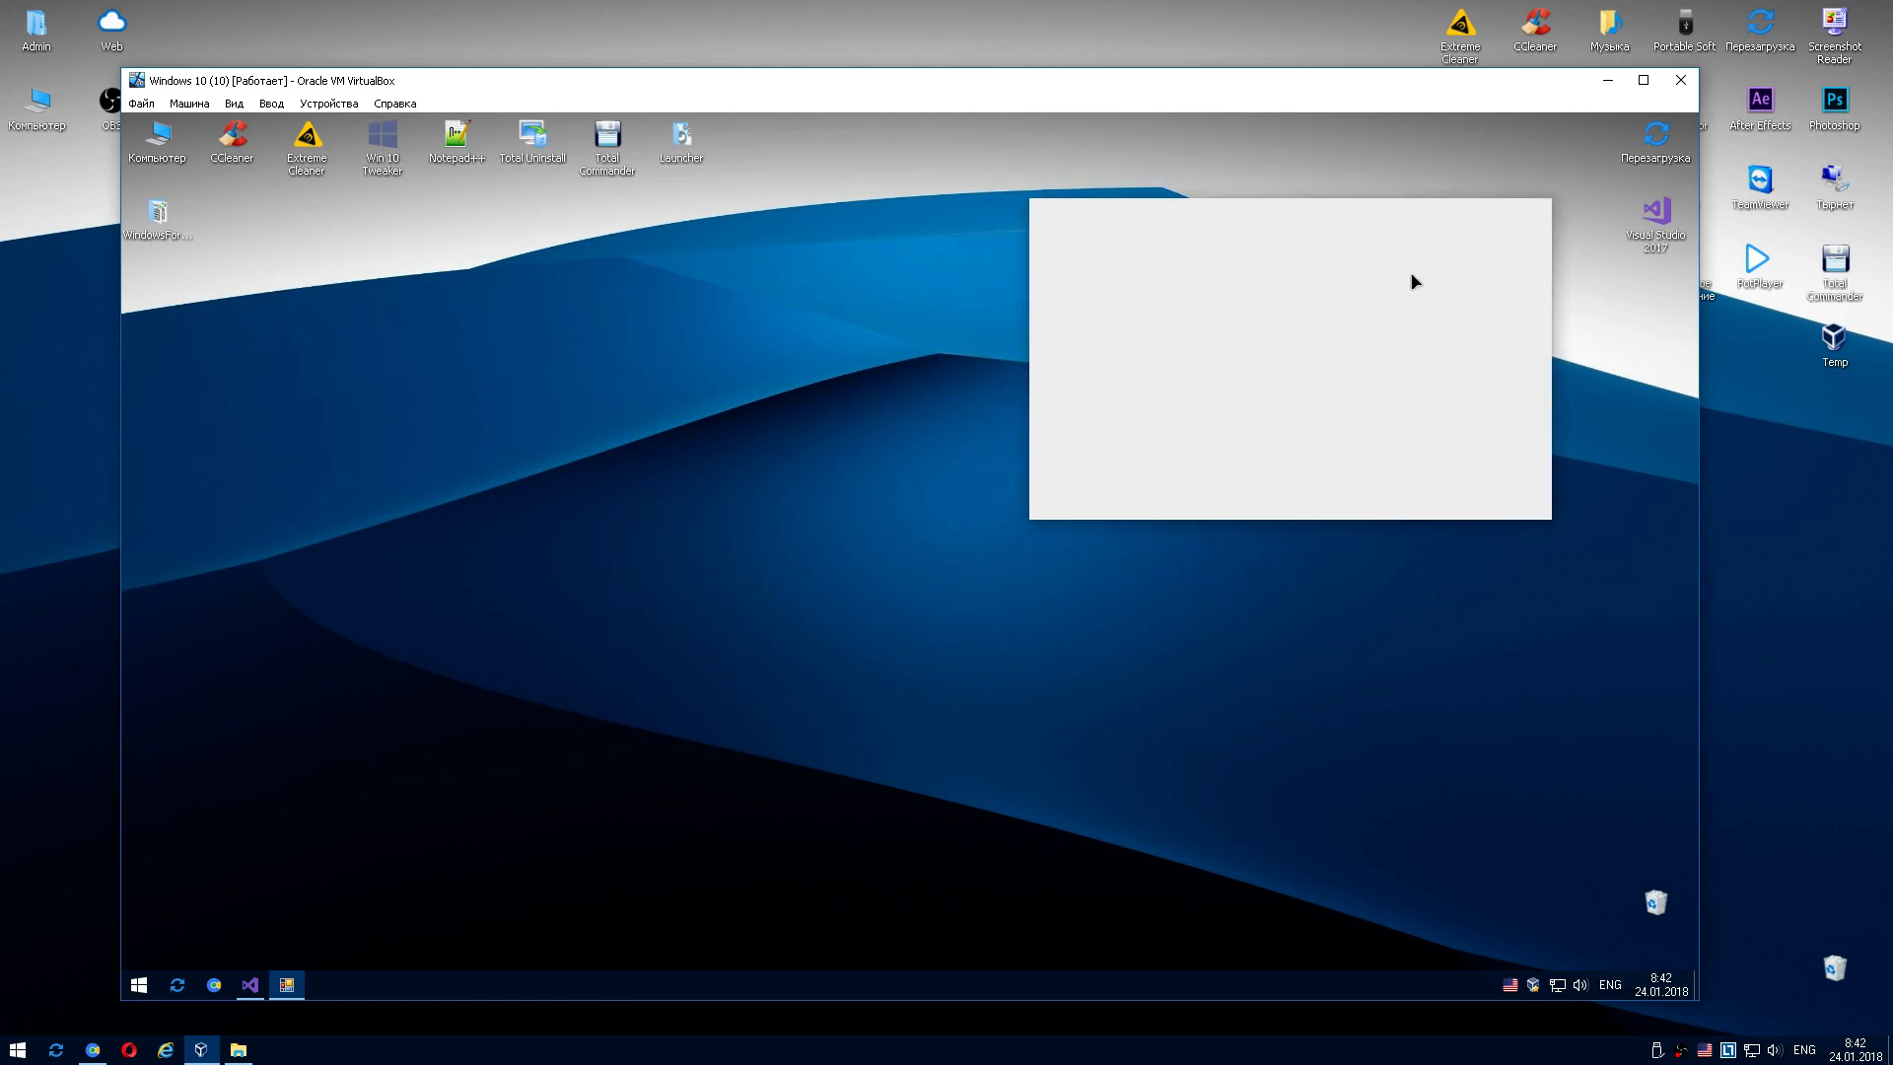
pyautogui.moveTo(1611, 305)
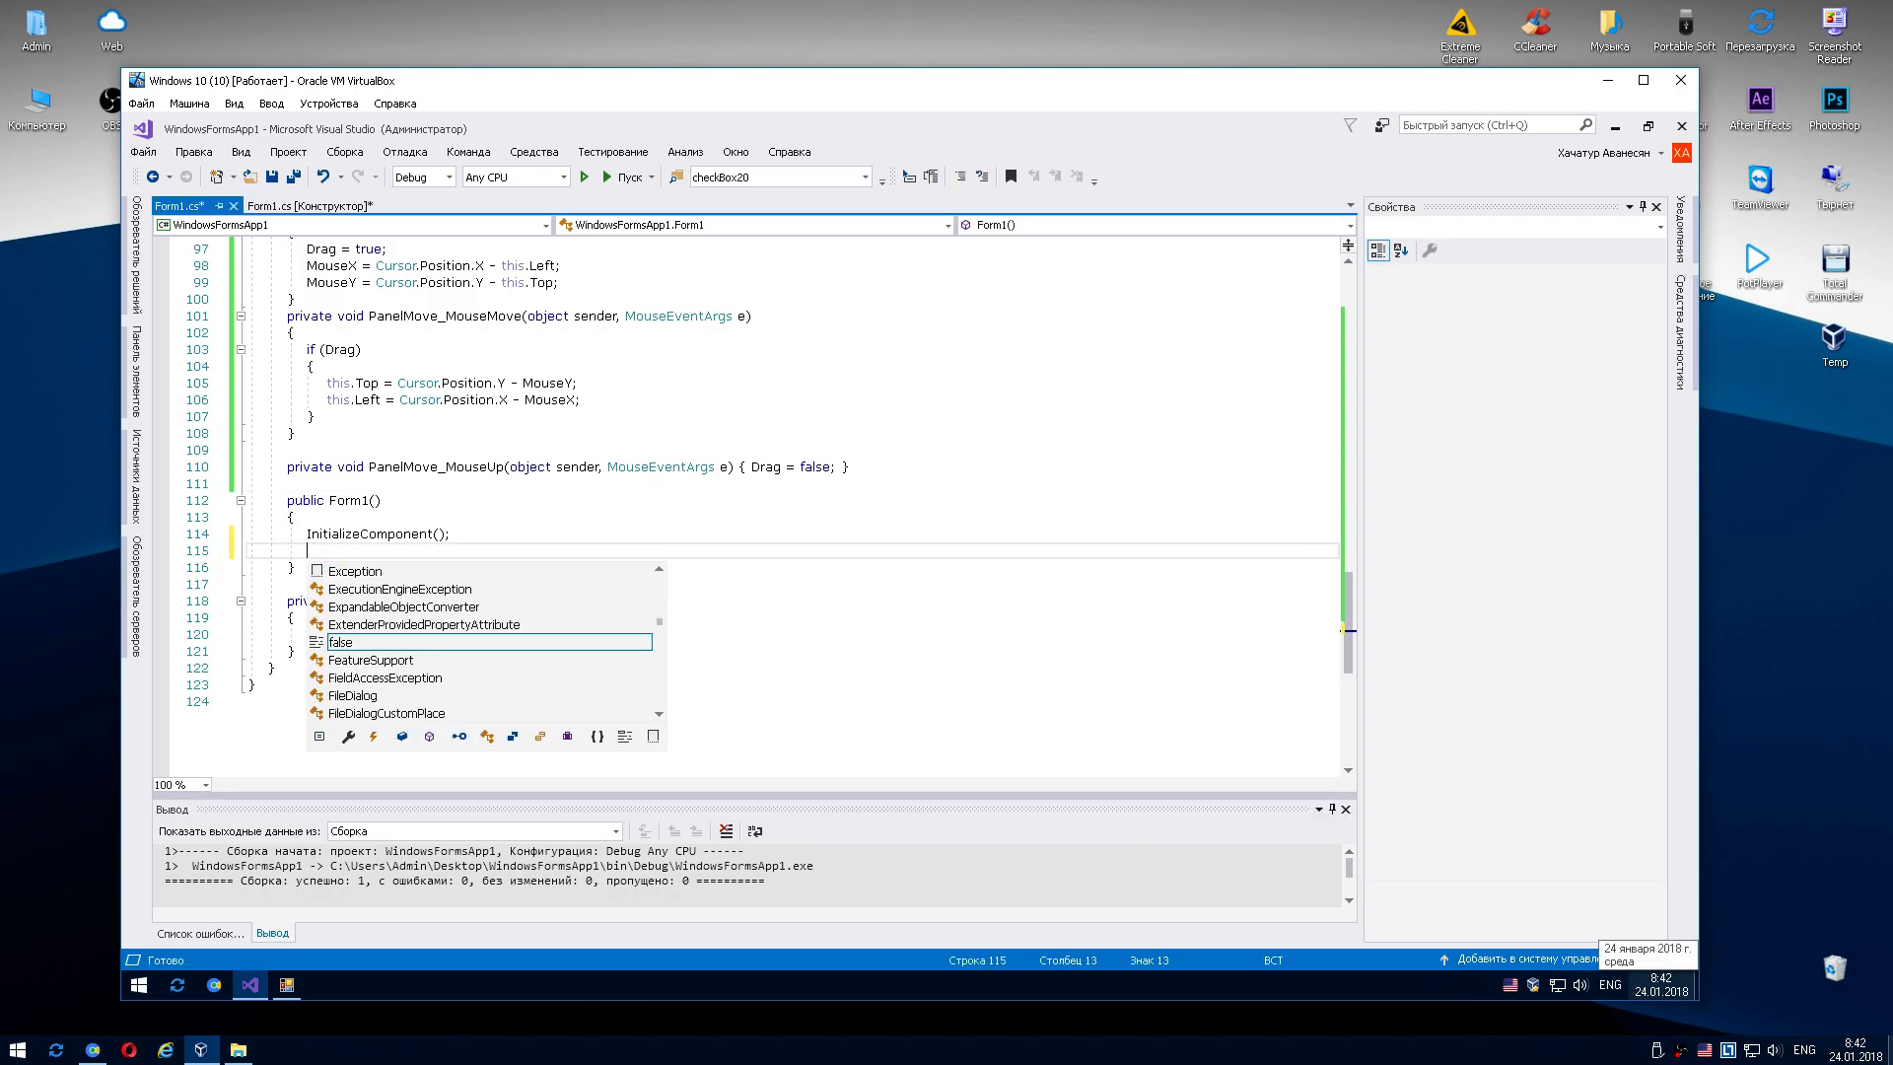
# Add 'm_aeroEnabled = false;' after InitializeComponent() in the Form1 constructor and save.
pyautogui.write('m_aeroEnabled')
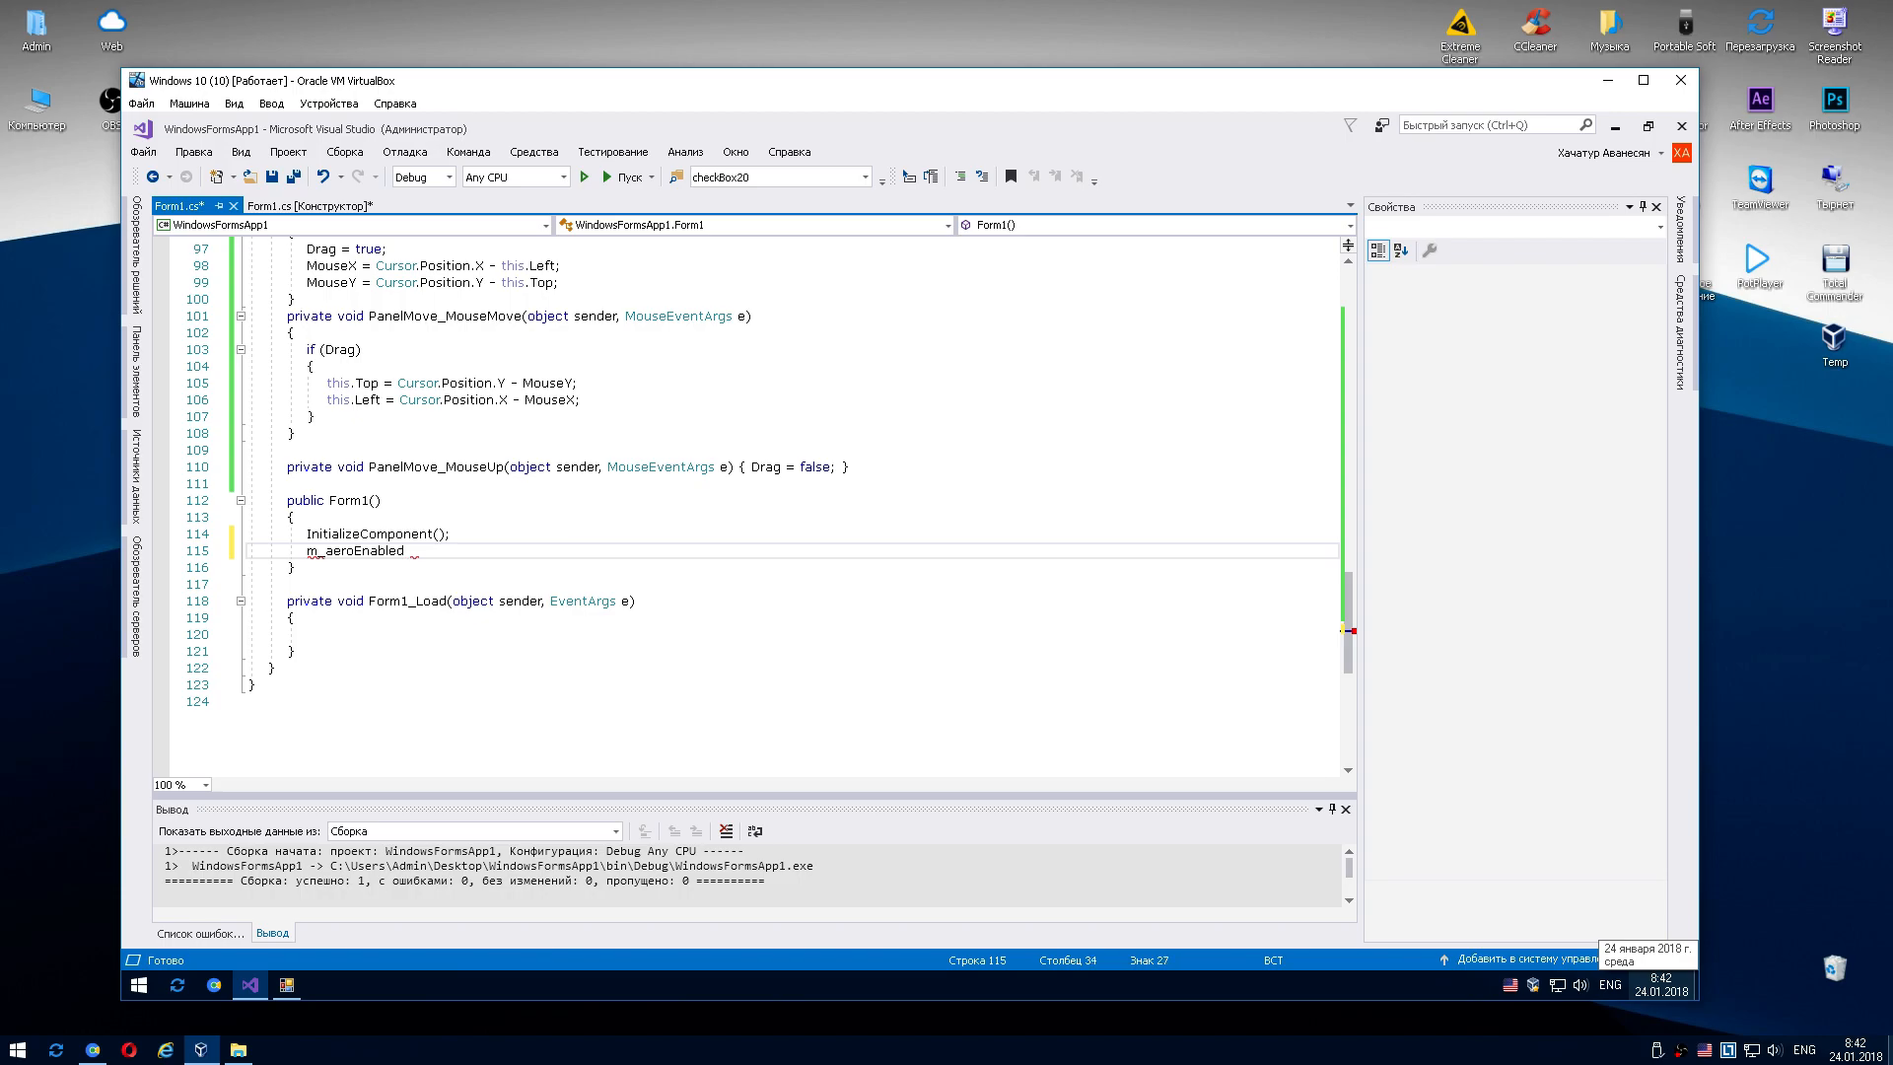
pyautogui.write('= false;')
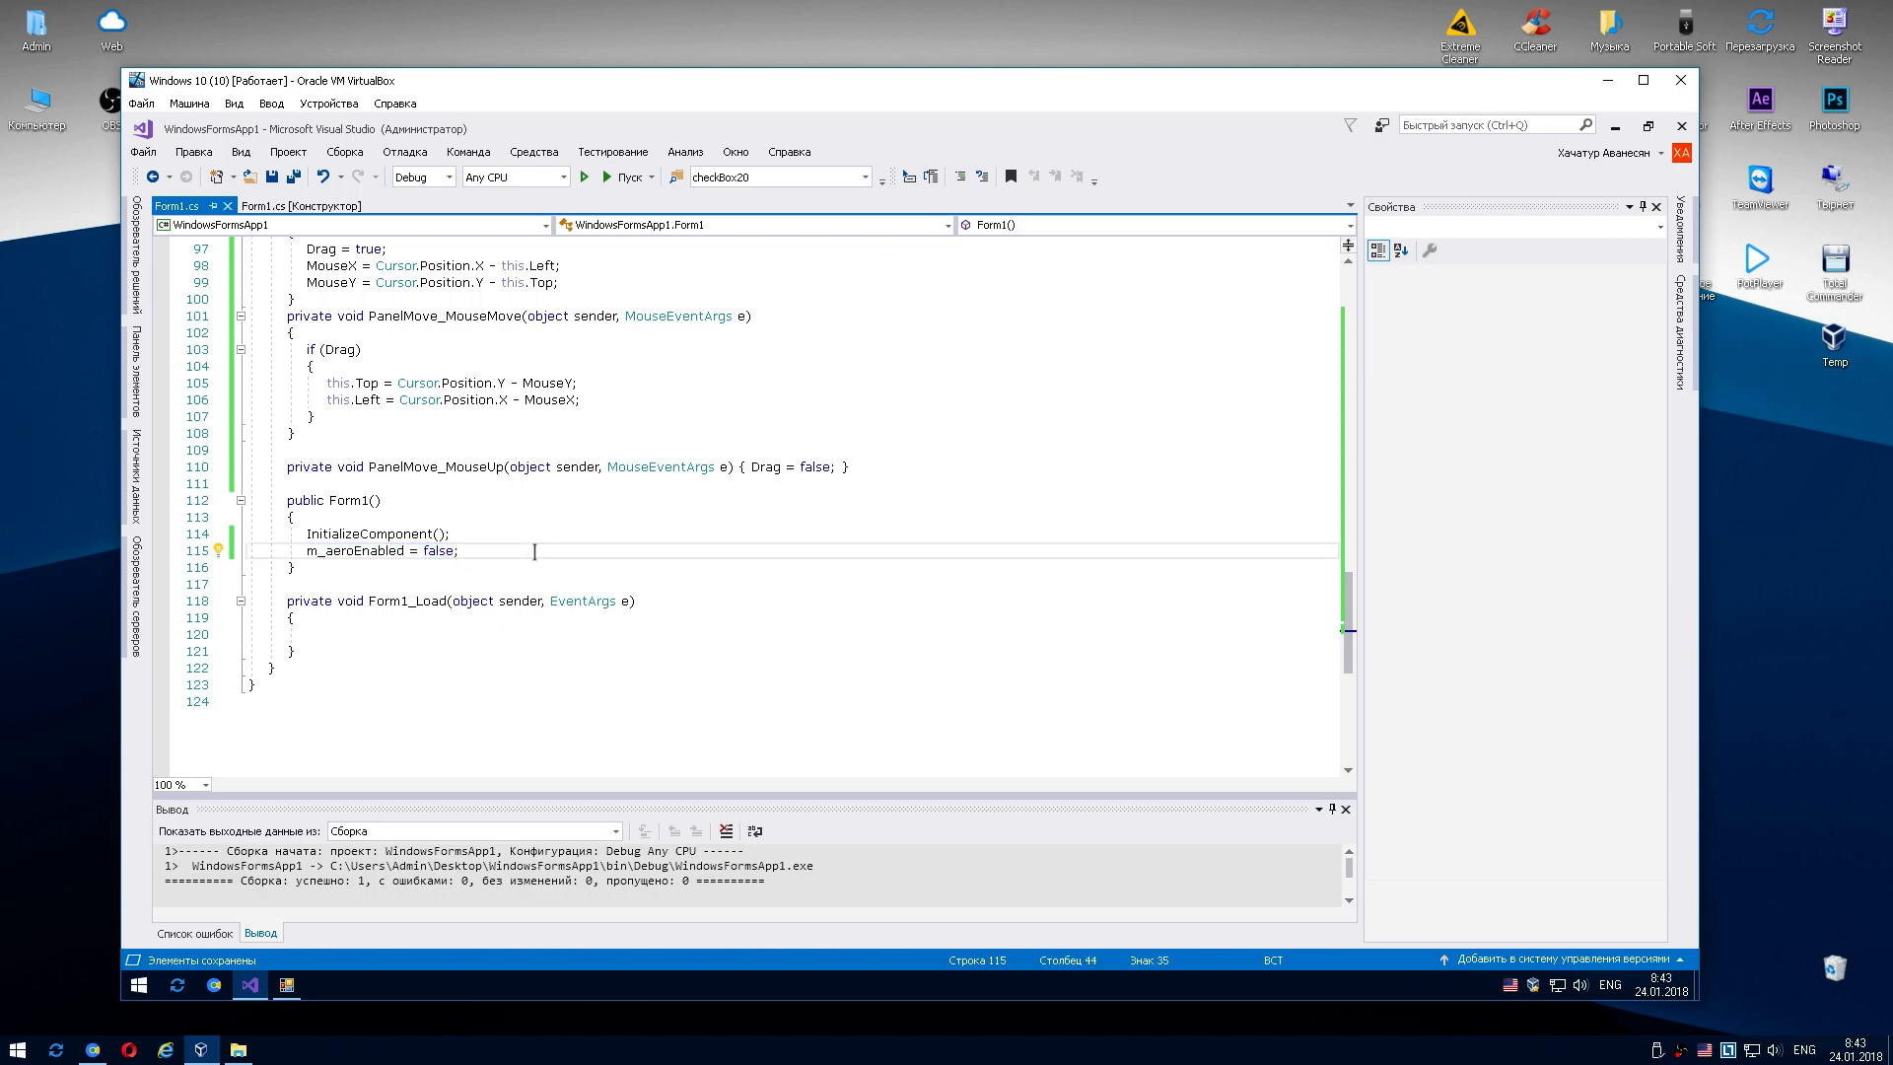
pyautogui.moveTo(528, 551)
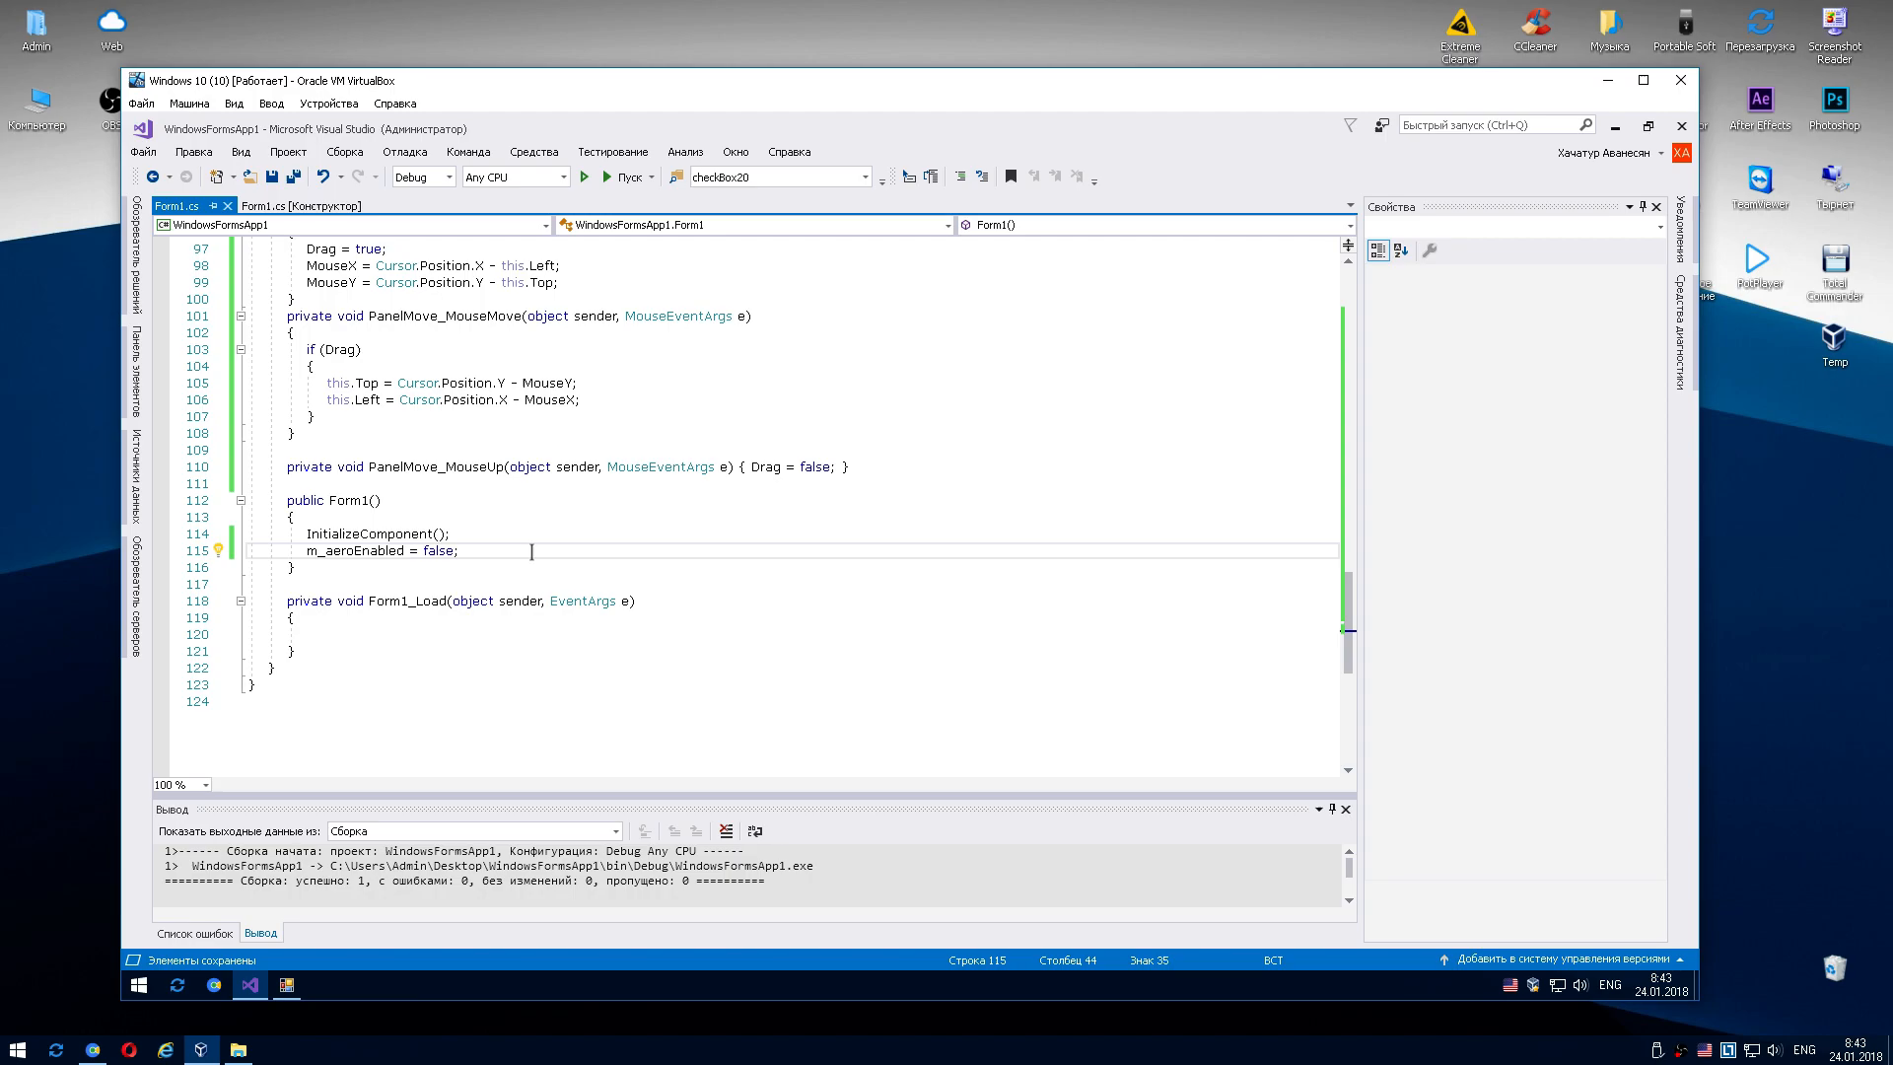